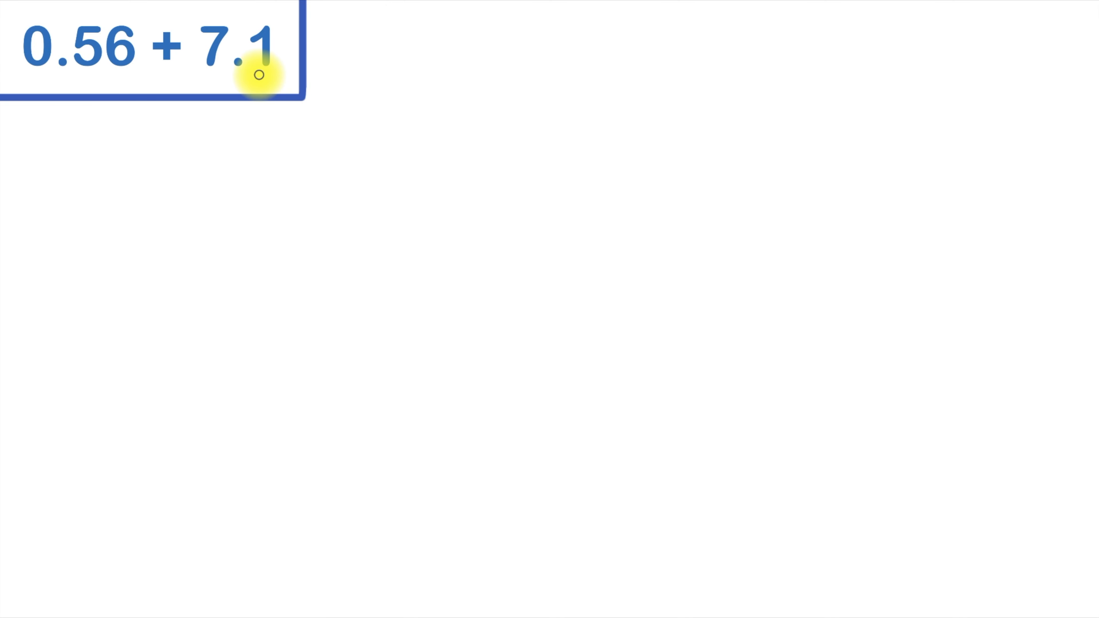
{"action": "mouse_move", "coordinate": [101, 88]}
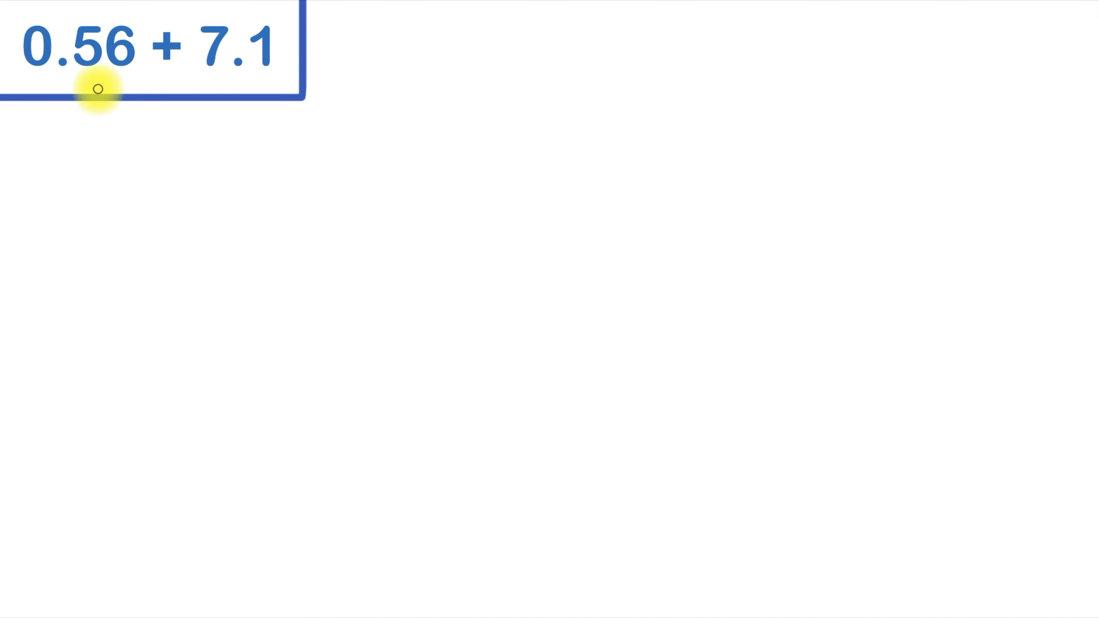
{"action": "mouse_move", "coordinate": [191, 135]}
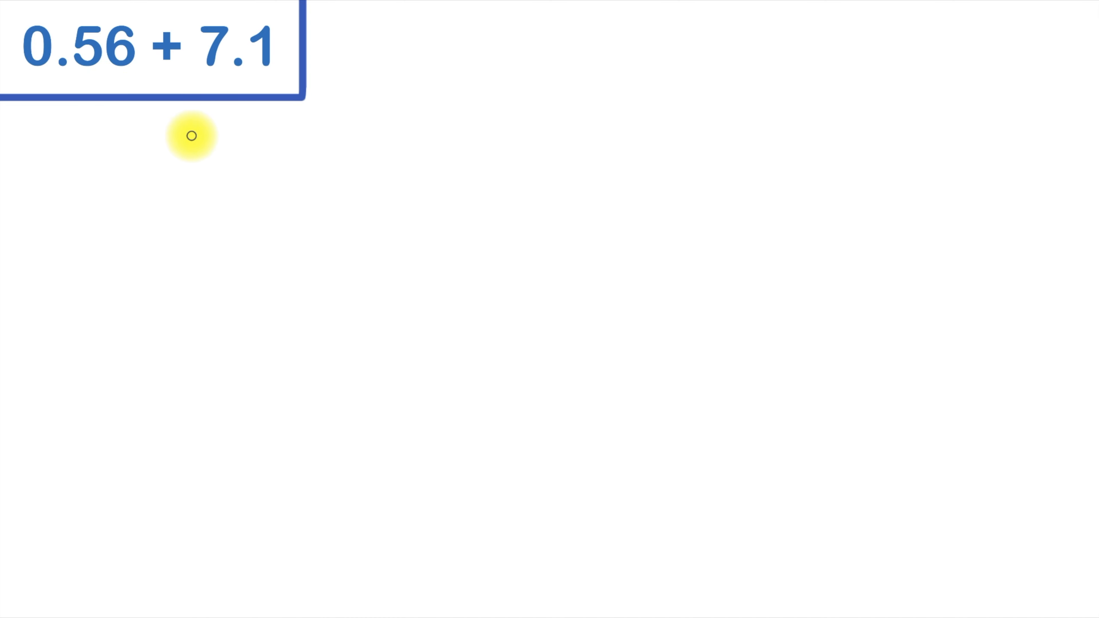
{"action": "mouse_move", "coordinate": [574, 164]}
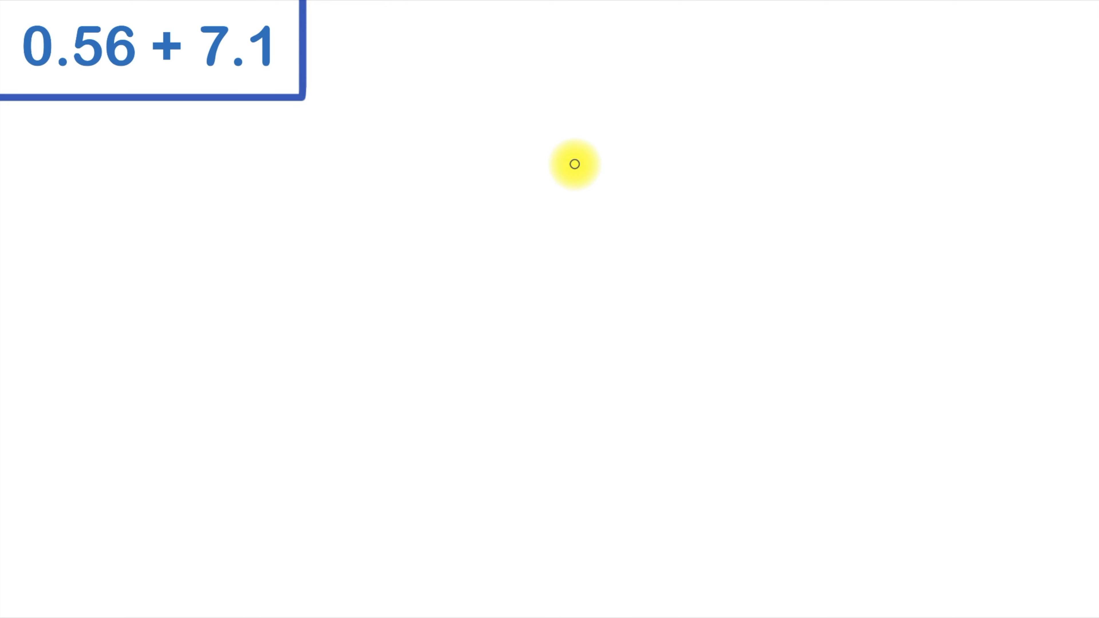
{"action": "mouse_move", "coordinate": [609, 244]}
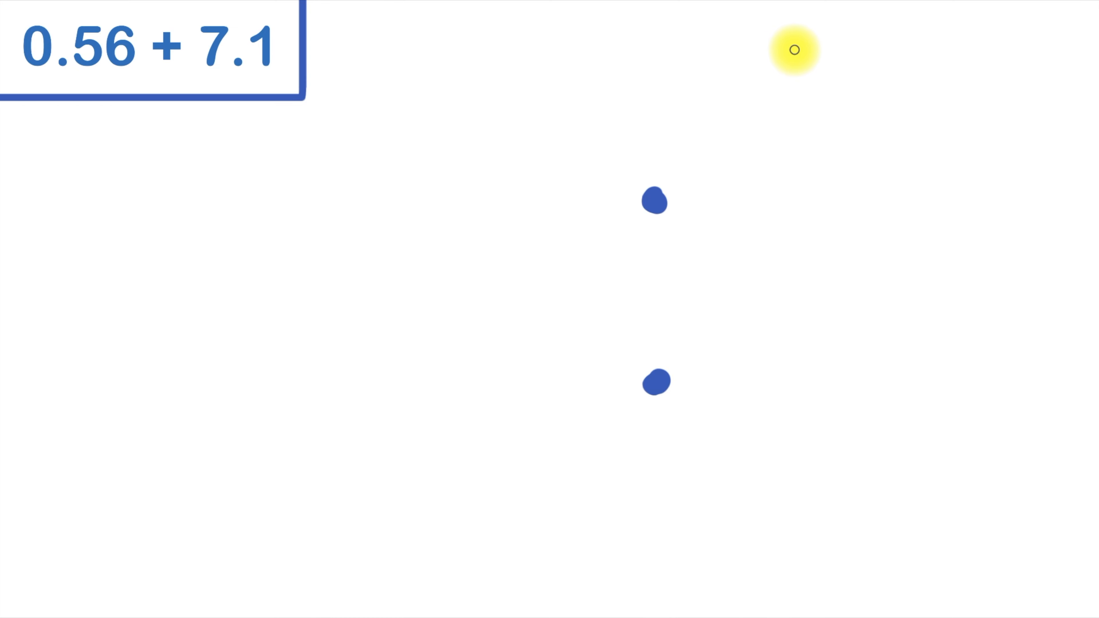
Step: Handwrite the digits 56 after the upper decimal point to form .56
{"action": "left_click_drag", "start_coordinate": [794, 49], "coordinate": [911, 133]}
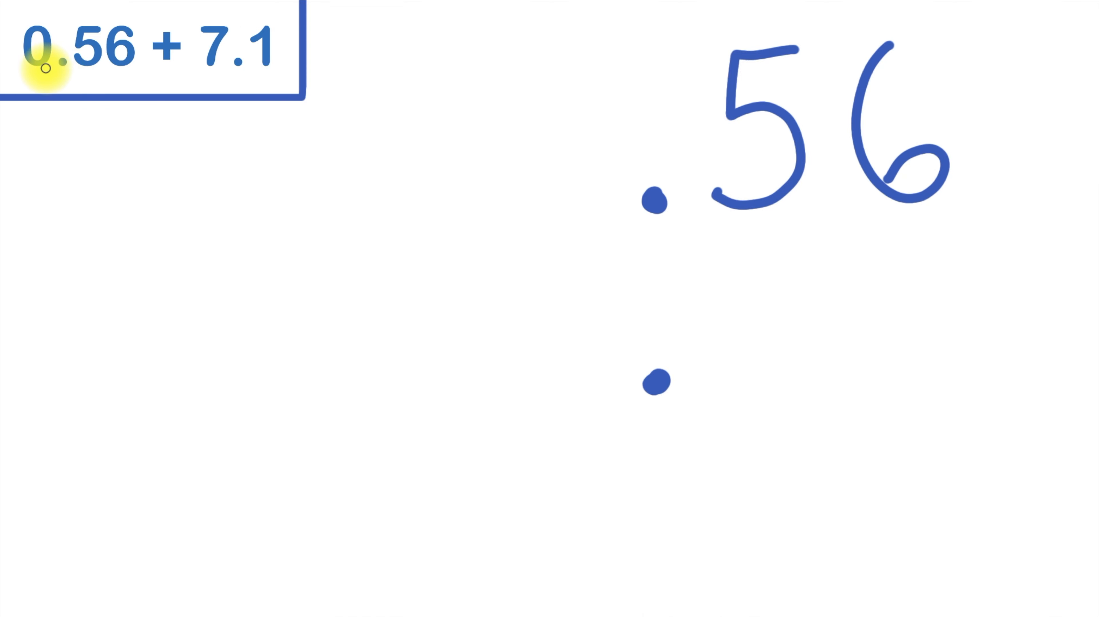
{"action": "mouse_move", "coordinate": [566, 72]}
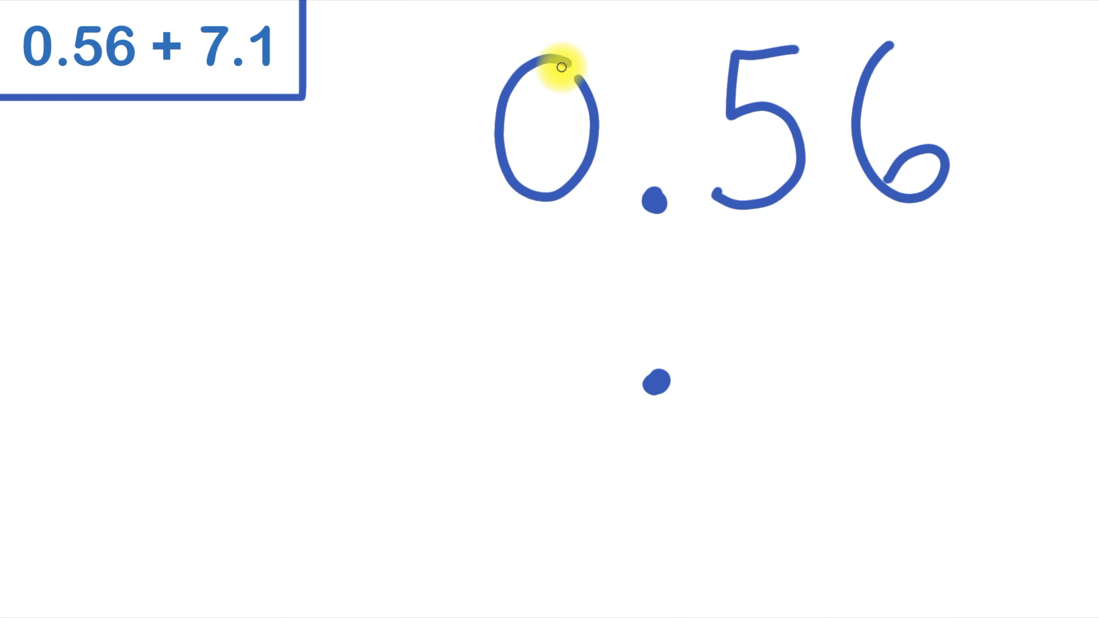
{"action": "mouse_move", "coordinate": [662, 391]}
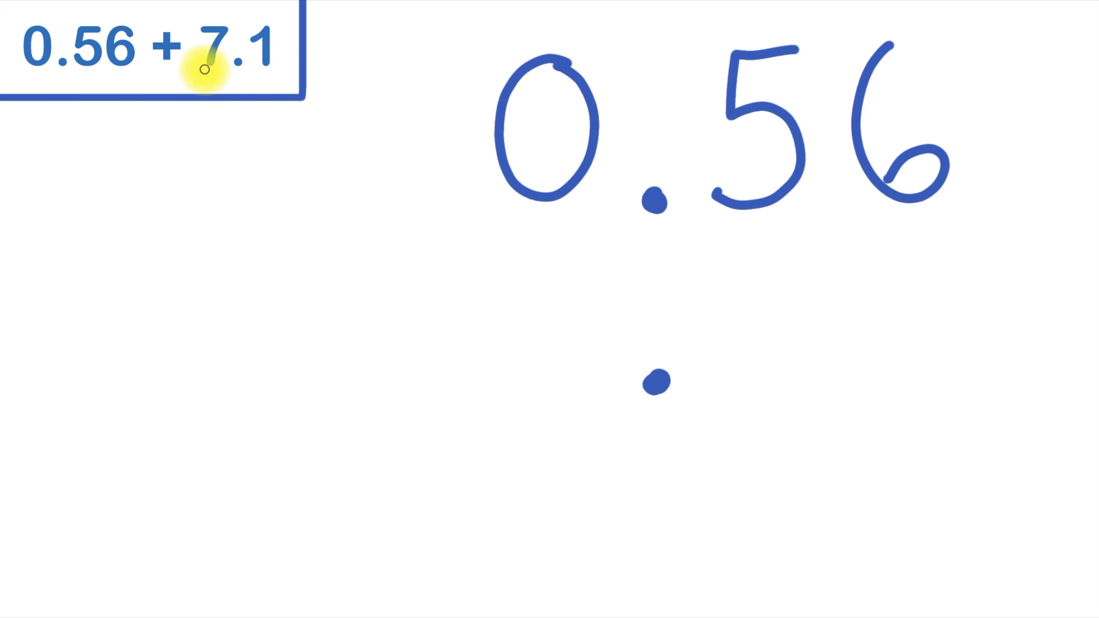
{"action": "mouse_move", "coordinate": [213, 76]}
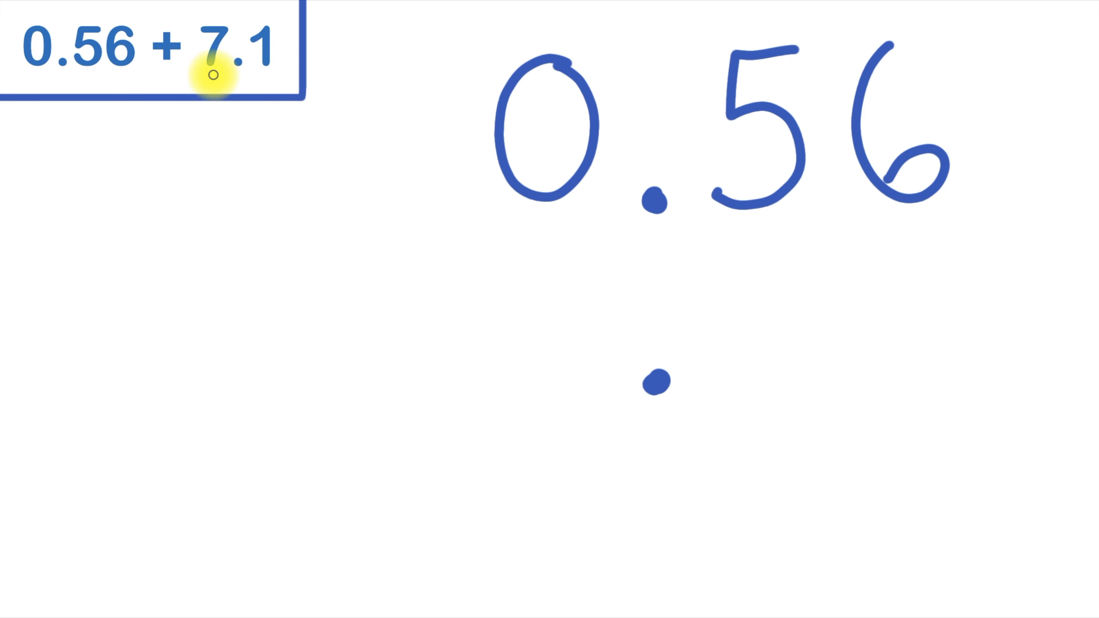
{"action": "mouse_move", "coordinate": [509, 249]}
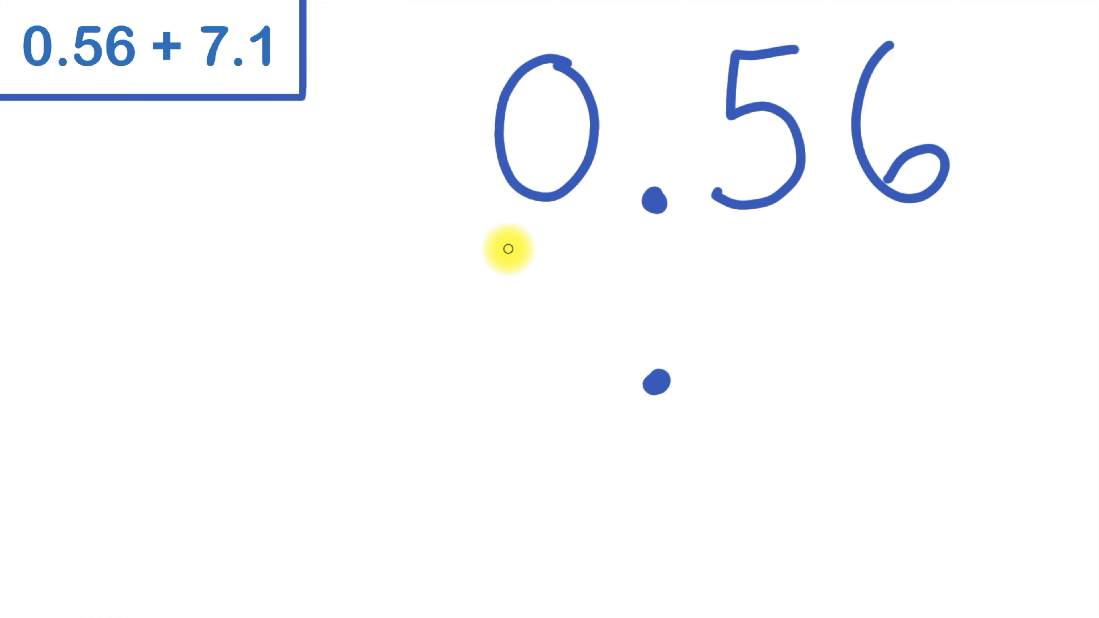
Step: Handwrite 7.1 on the lower line with its decimal point aligned under the top one
{"action": "left_click_drag", "start_coordinate": [508, 249], "coordinate": [568, 375]}
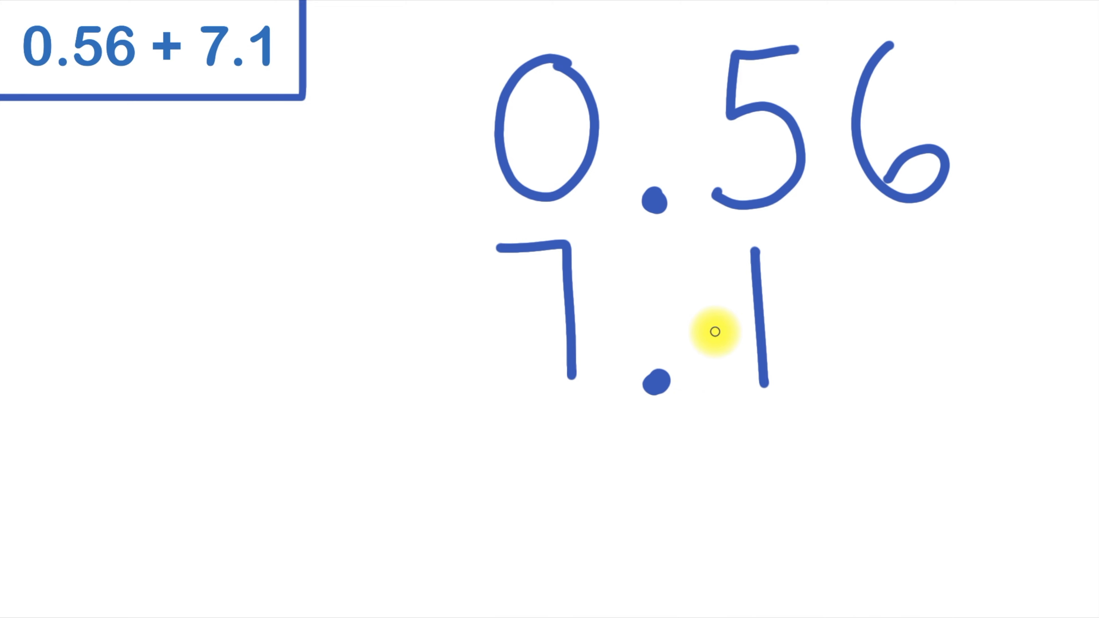
{"action": "mouse_move", "coordinate": [927, 323]}
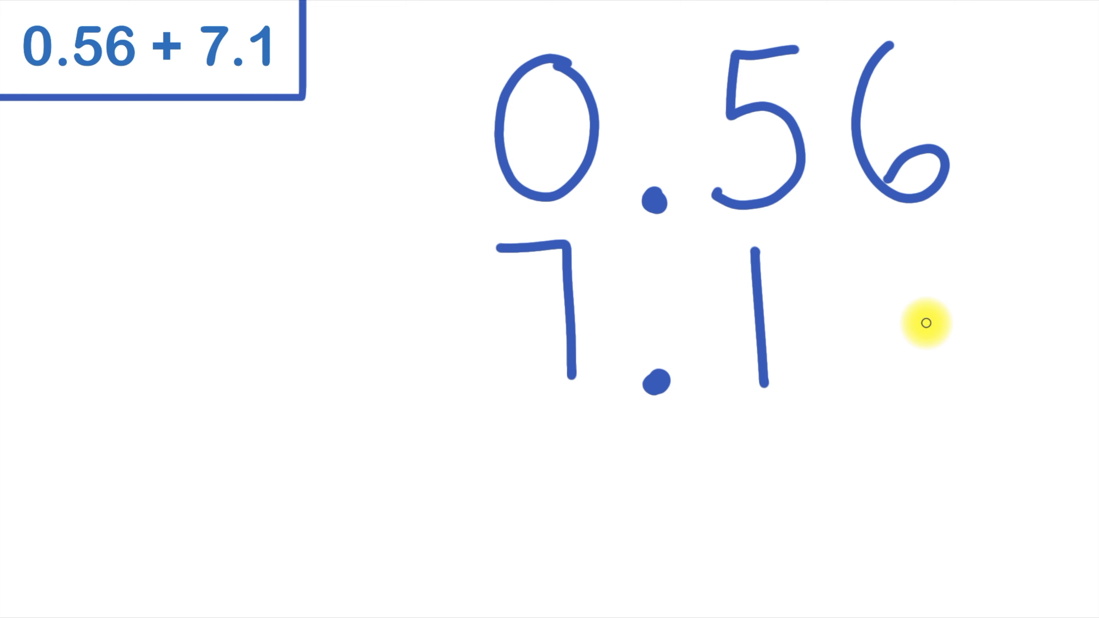
{"action": "mouse_move", "coordinate": [918, 328]}
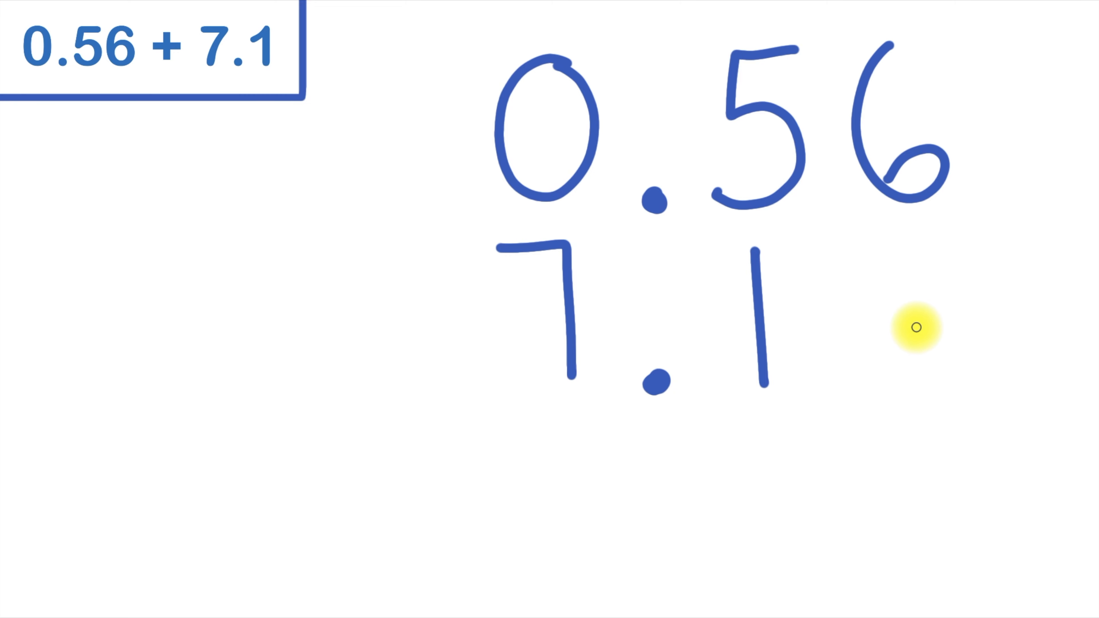
{"action": "mouse_move", "coordinate": [890, 250]}
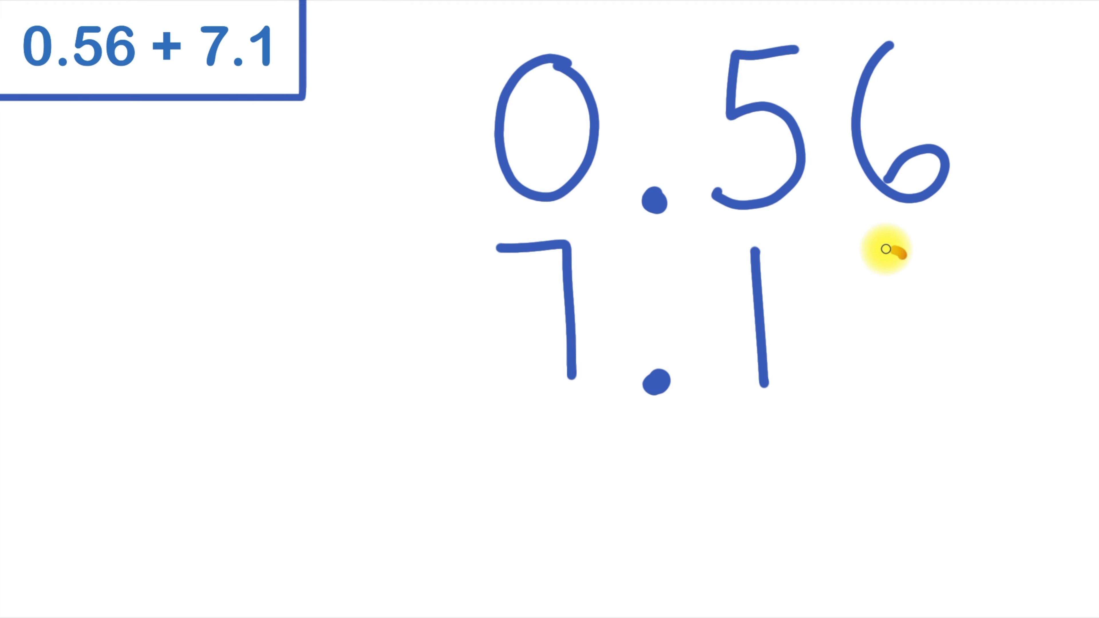
Step: Add a red placeholder 0 making 7.10, then draw the sum line under the addition
{"action": "left_click_drag", "start_coordinate": [894, 249], "coordinate": [894, 378]}
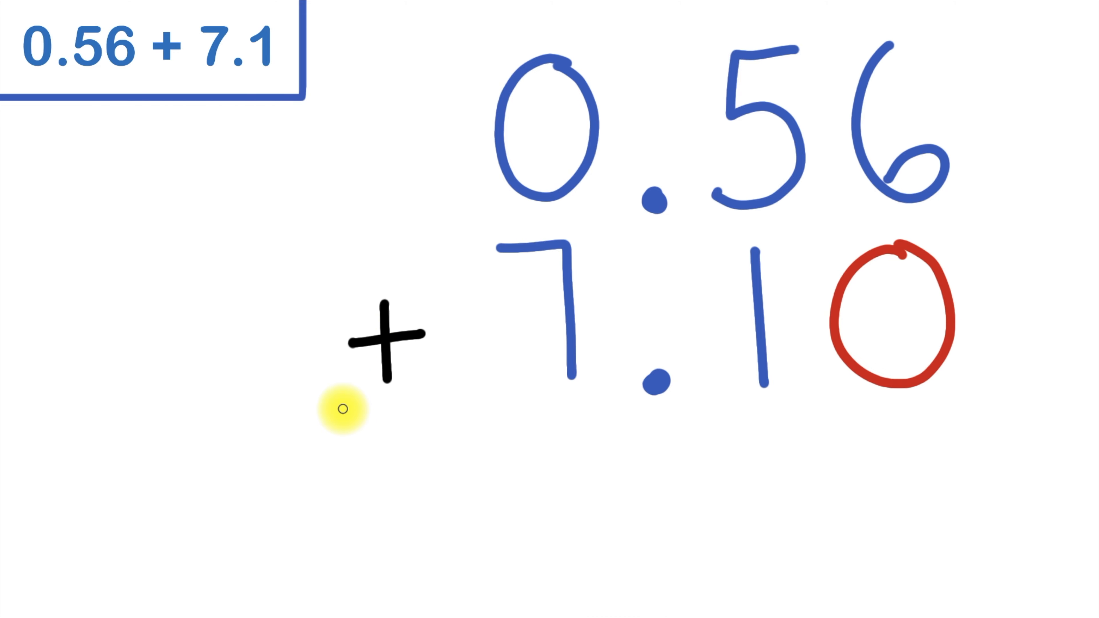
{"action": "left_click_drag", "start_coordinate": [340, 409], "coordinate": [973, 409]}
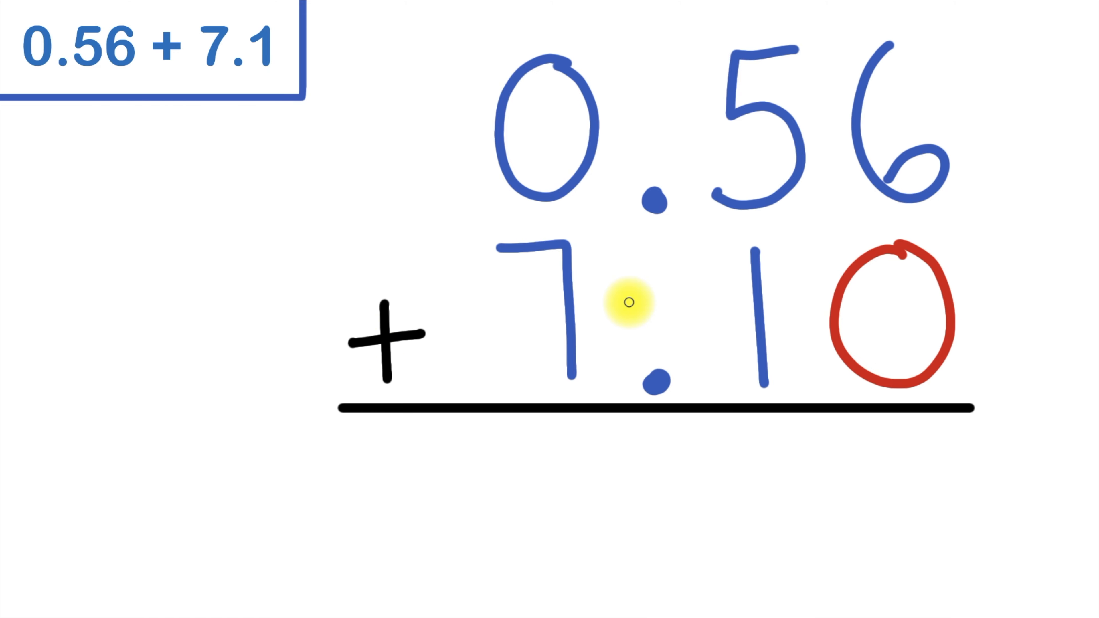
{"action": "mouse_move", "coordinate": [664, 368]}
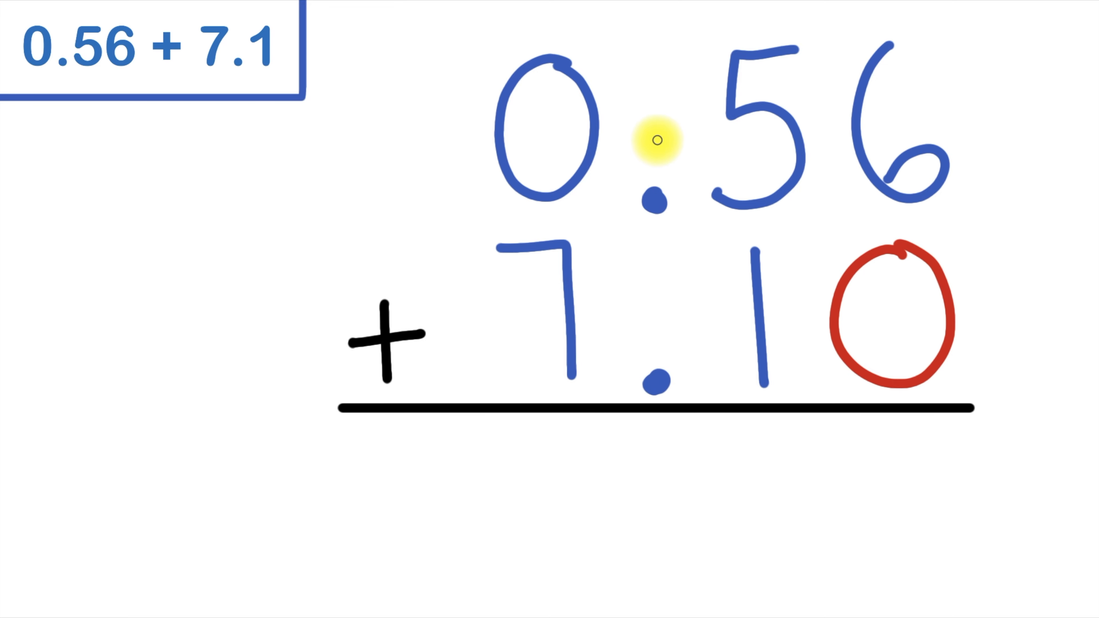
{"action": "mouse_move", "coordinate": [655, 368]}
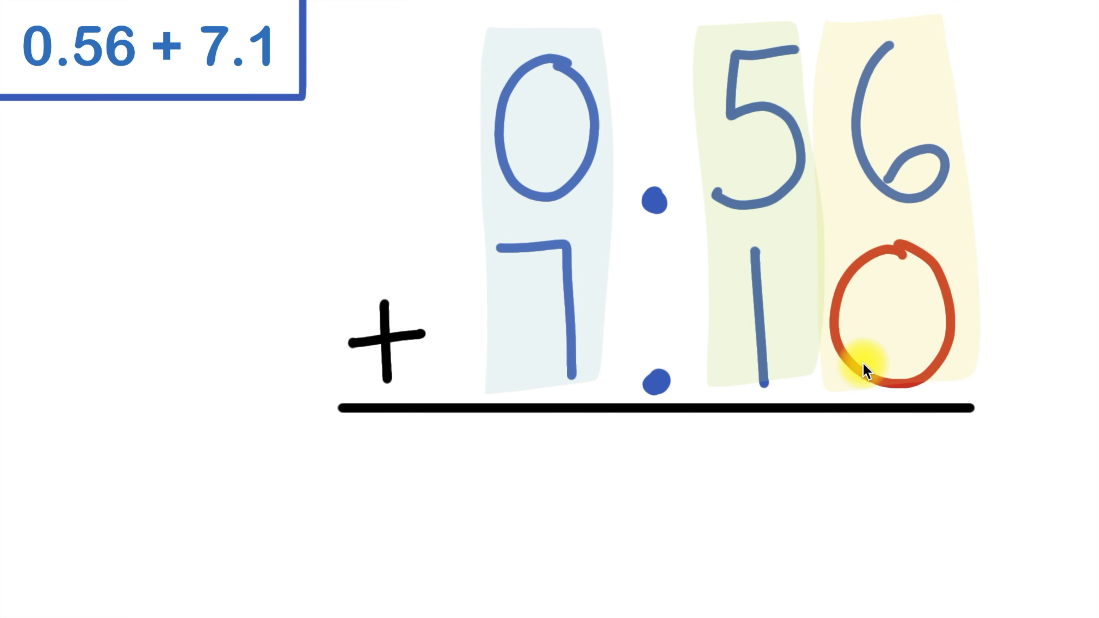
{"action": "mouse_move", "coordinate": [915, 287]}
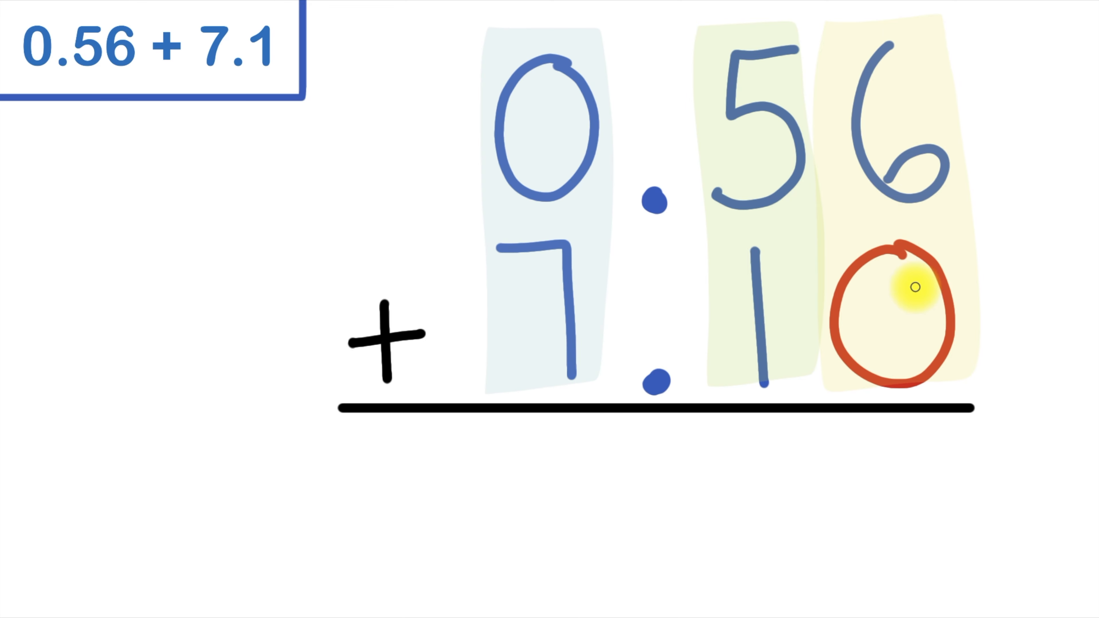
Step: Write the answer 7.66 below the line in purple and box it
{"action": "left_click_drag", "start_coordinate": [915, 287], "coordinate": [928, 501]}
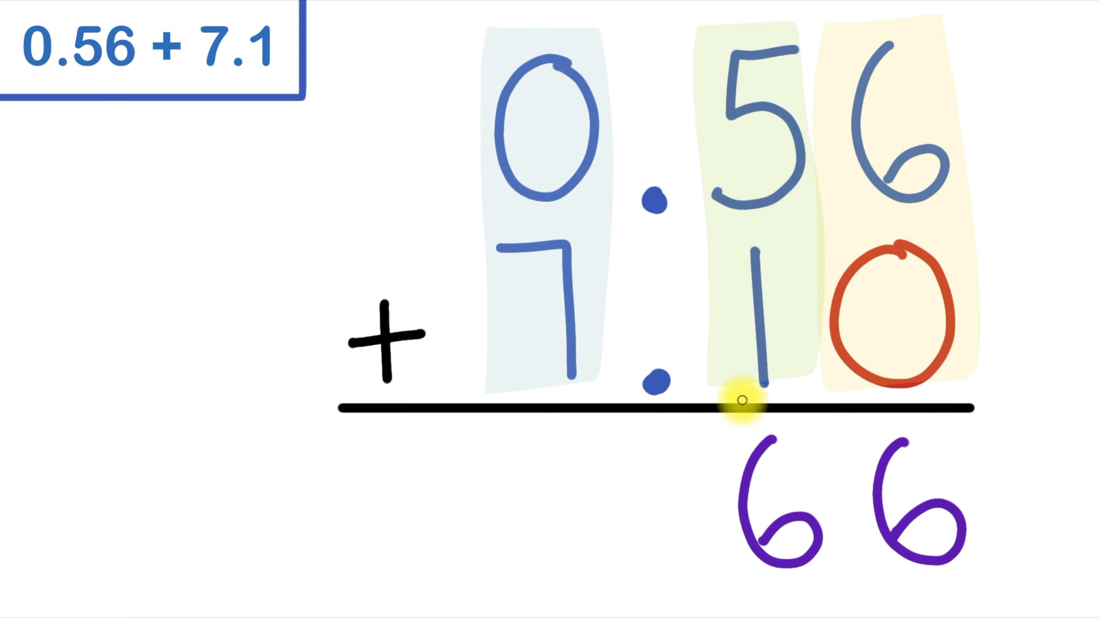
{"action": "mouse_move", "coordinate": [668, 536]}
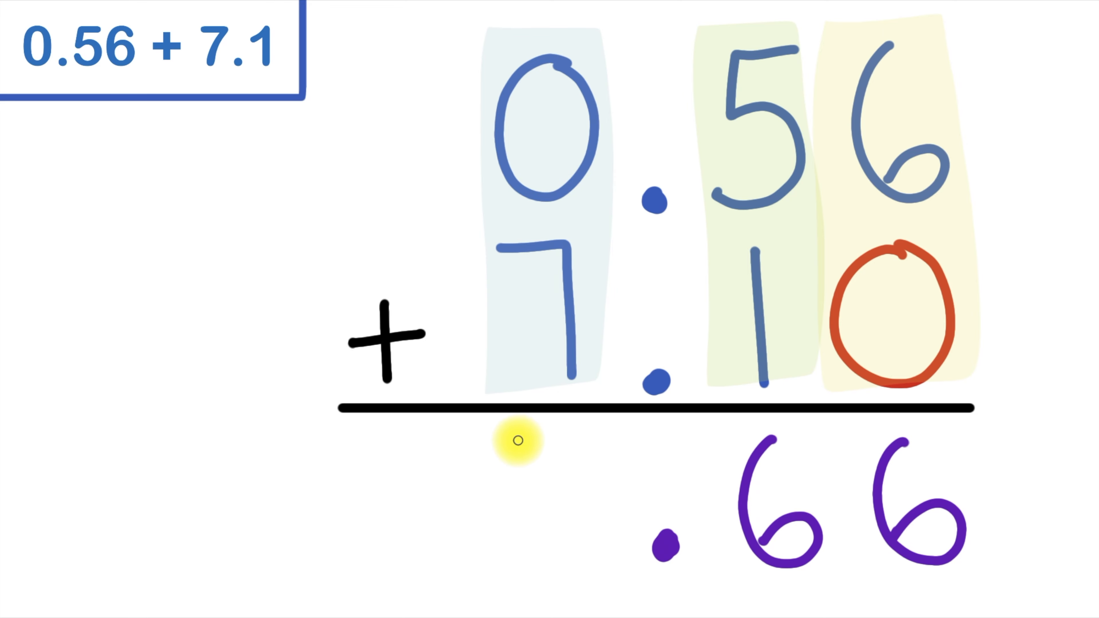
{"action": "left_click_drag", "start_coordinate": [485, 414], "coordinate": [485, 550]}
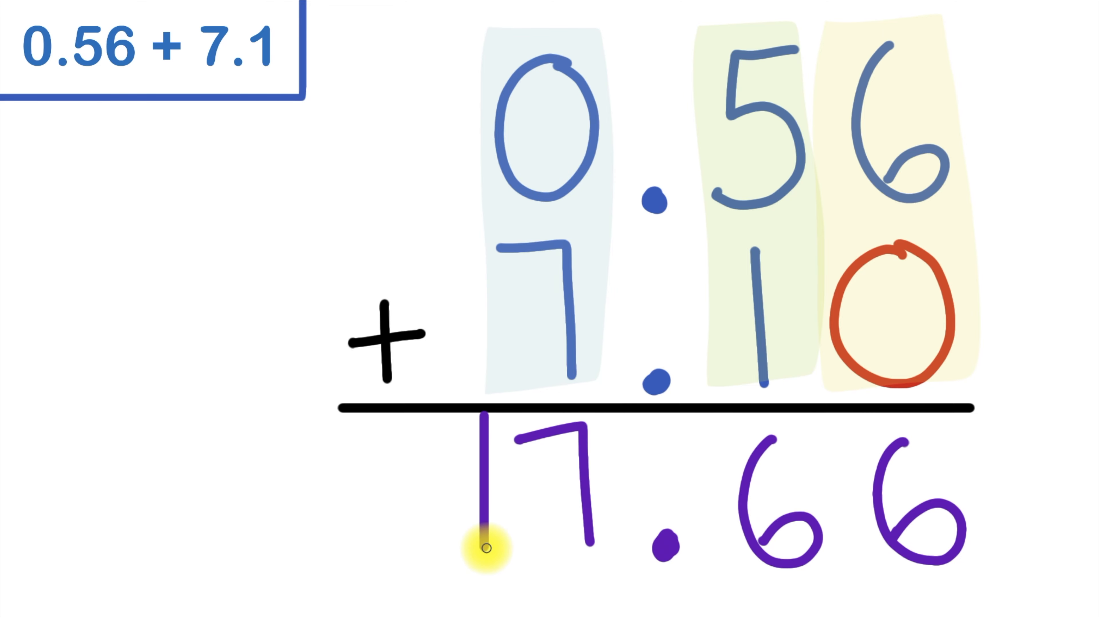
{"action": "left_click_drag", "start_coordinate": [487, 547], "coordinate": [1002, 561]}
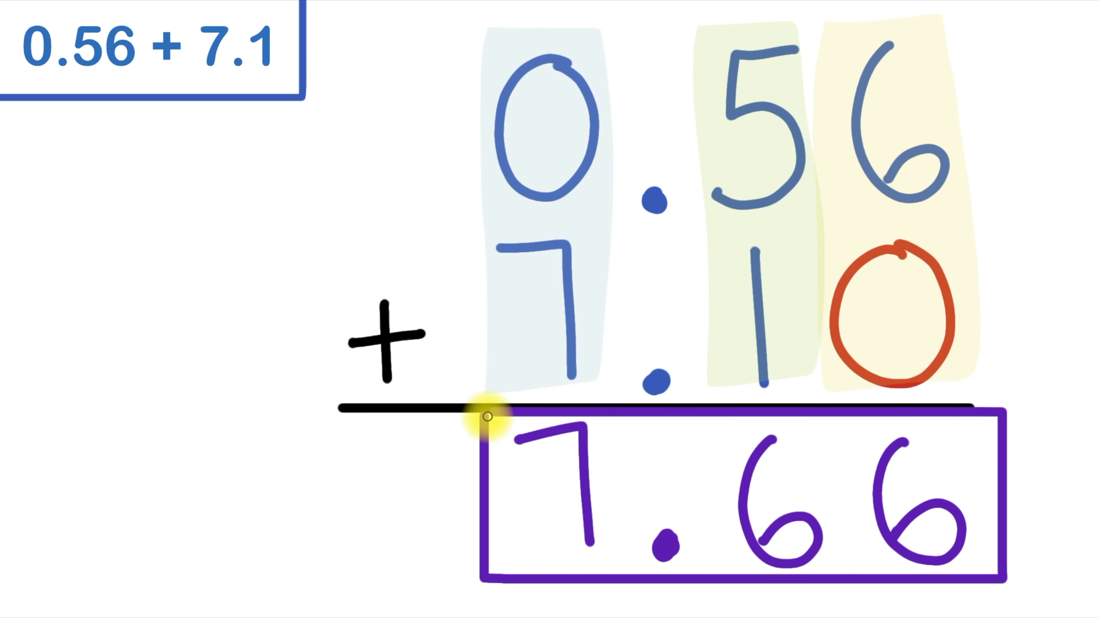
{"action": "mouse_move", "coordinate": [988, 410]}
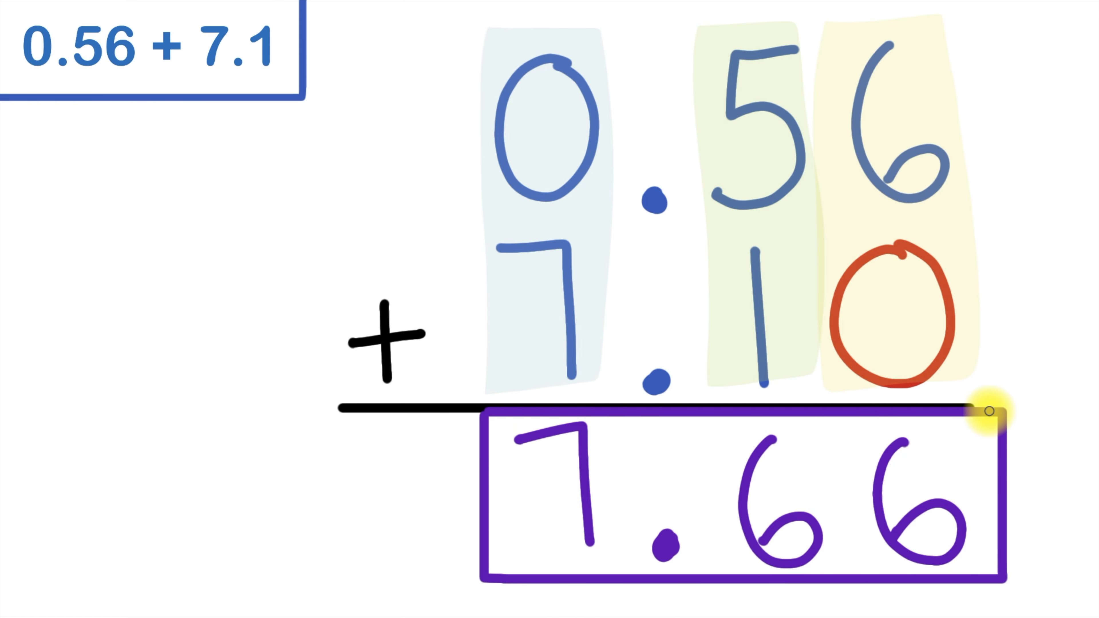